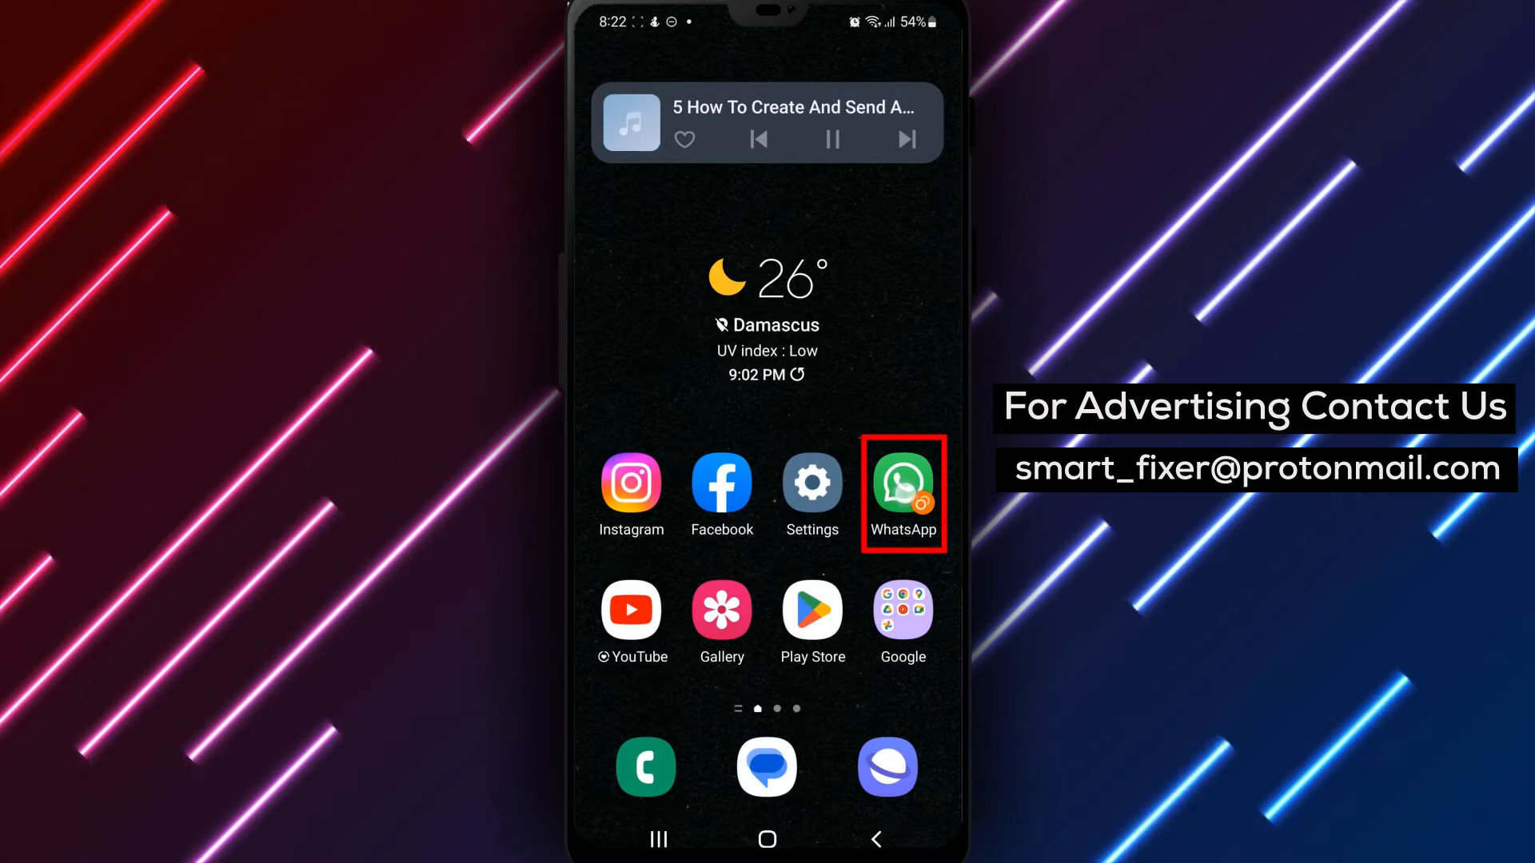
# Launch WhatsApp from the home screen so the chat list appears
pyautogui.click(902, 486)
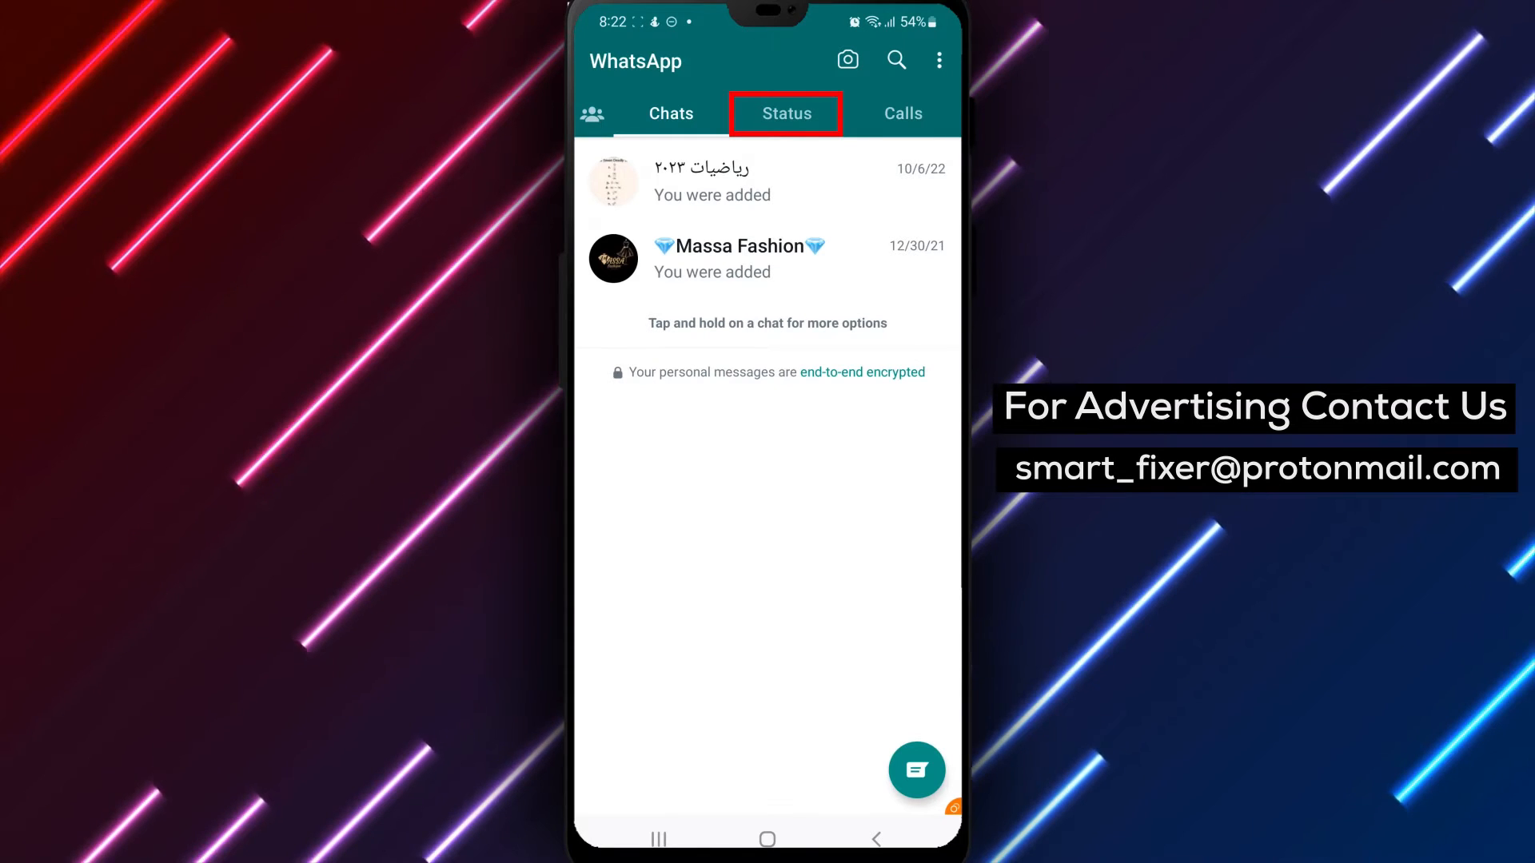
# Go to the Status tab and start composing a new text status
pyautogui.click(787, 112)
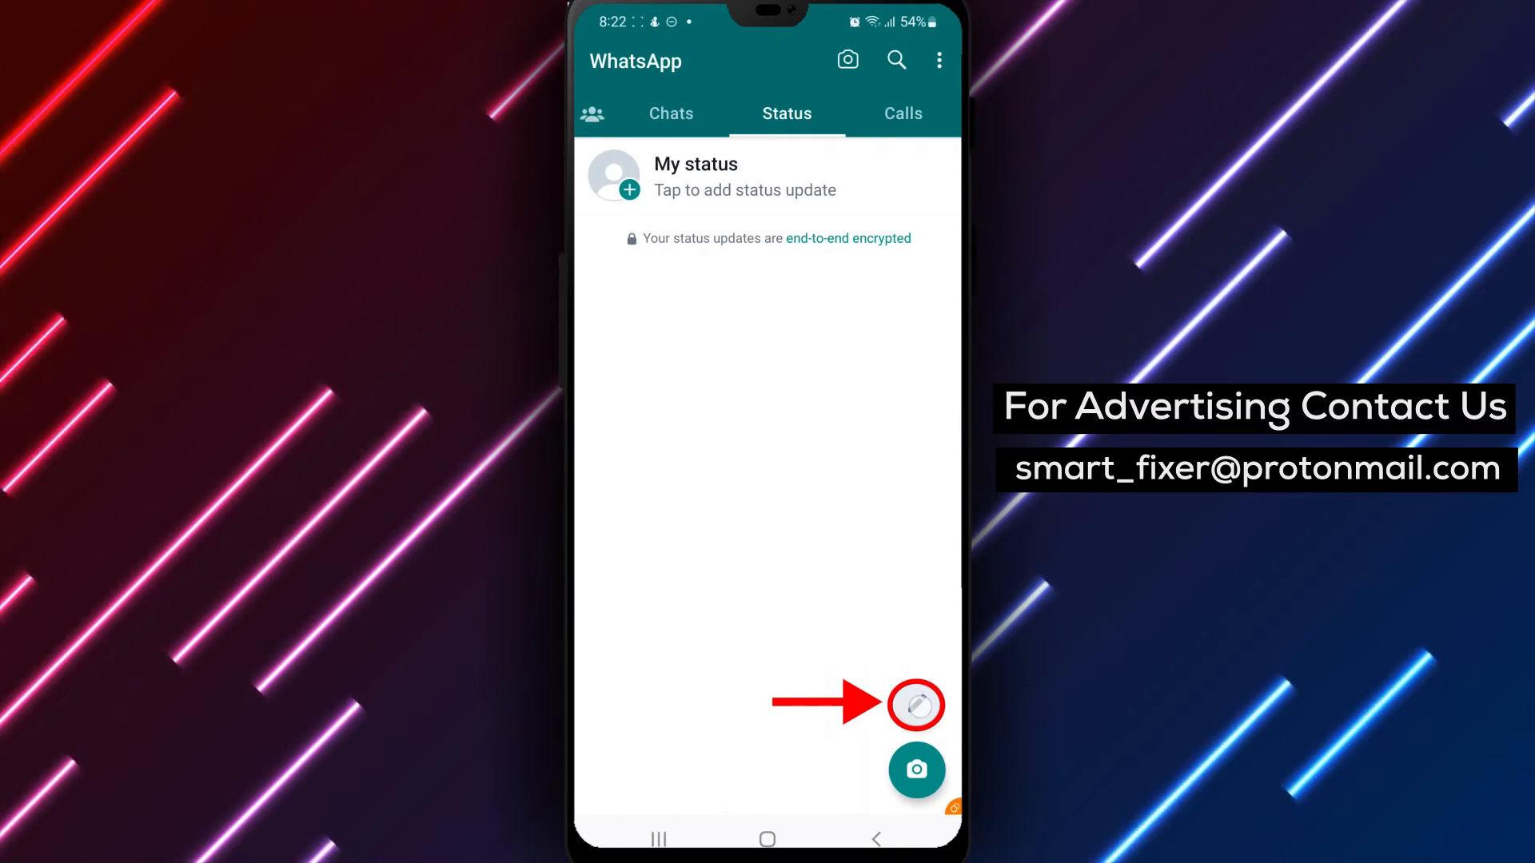
pyautogui.click(916, 705)
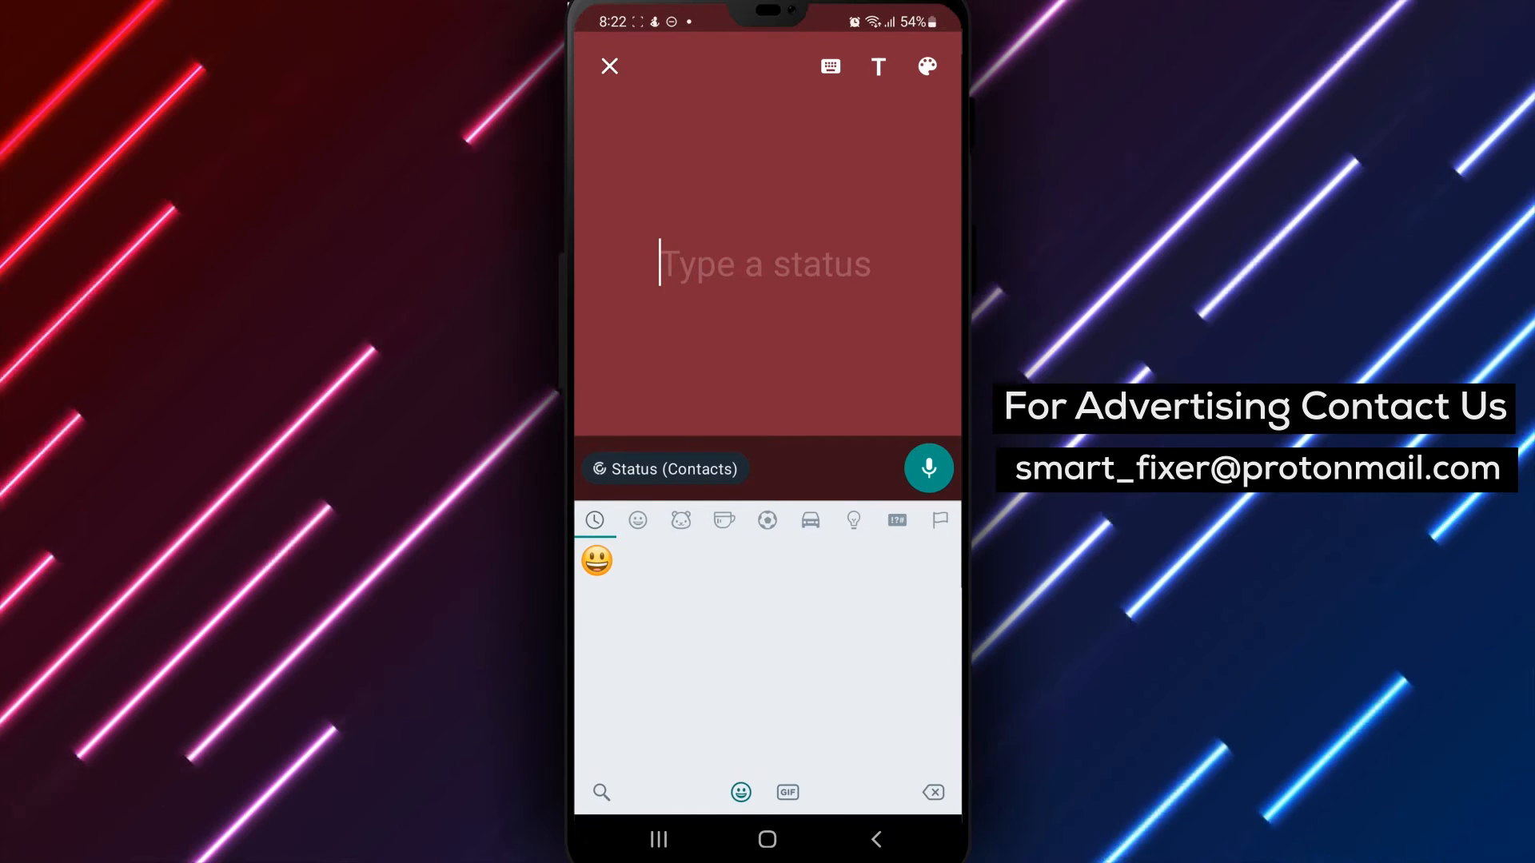
# Wait in the text status editor with the empty 'Type a status' field
pyautogui.click(876, 67)
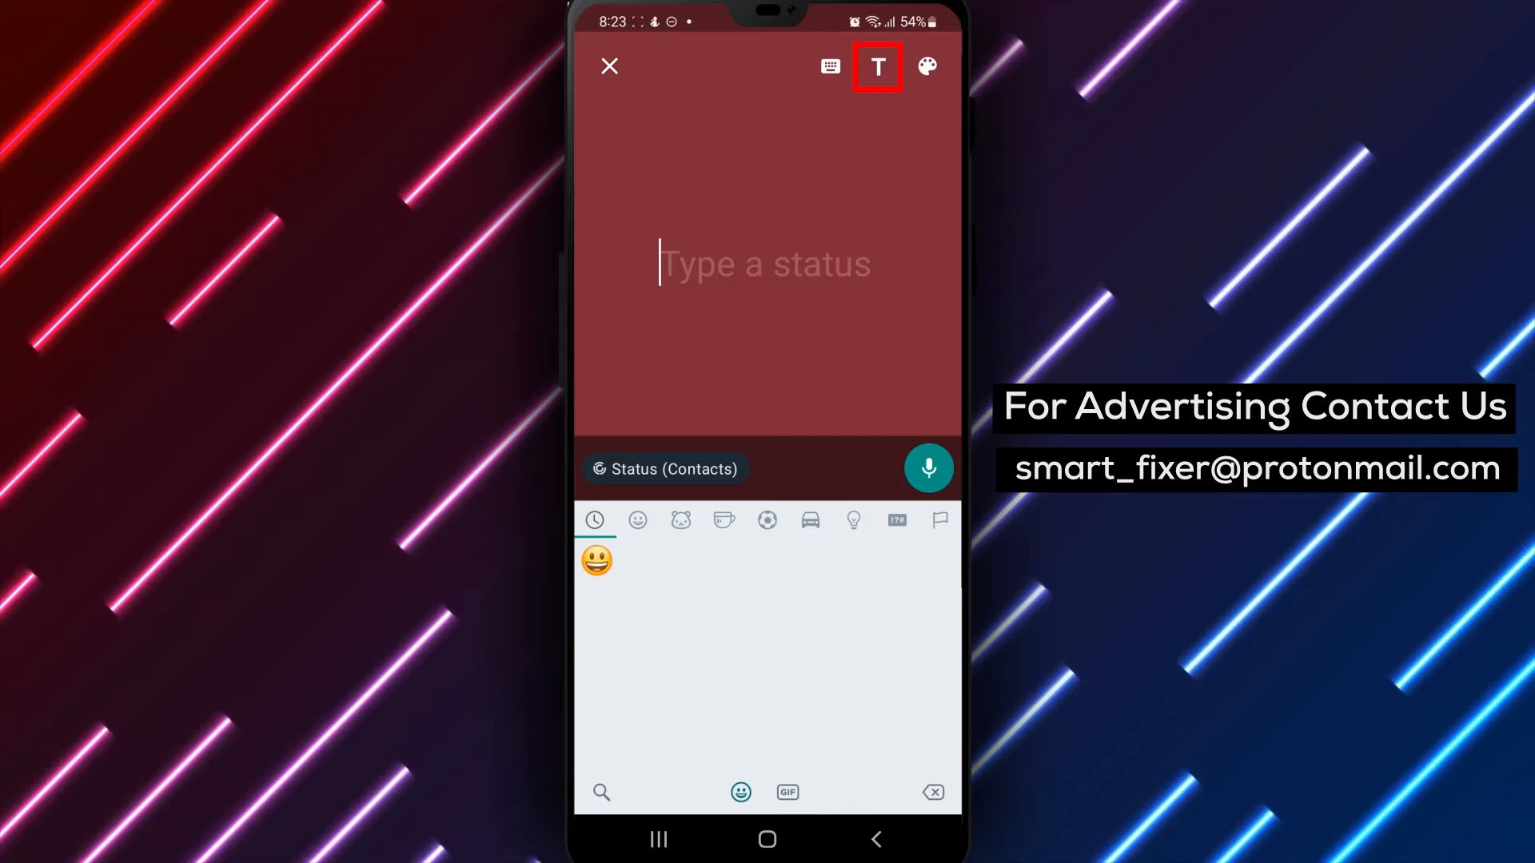
# Cycle the status font several times and switch the background from dark red to mustard yellow
pyautogui.click(874, 67)
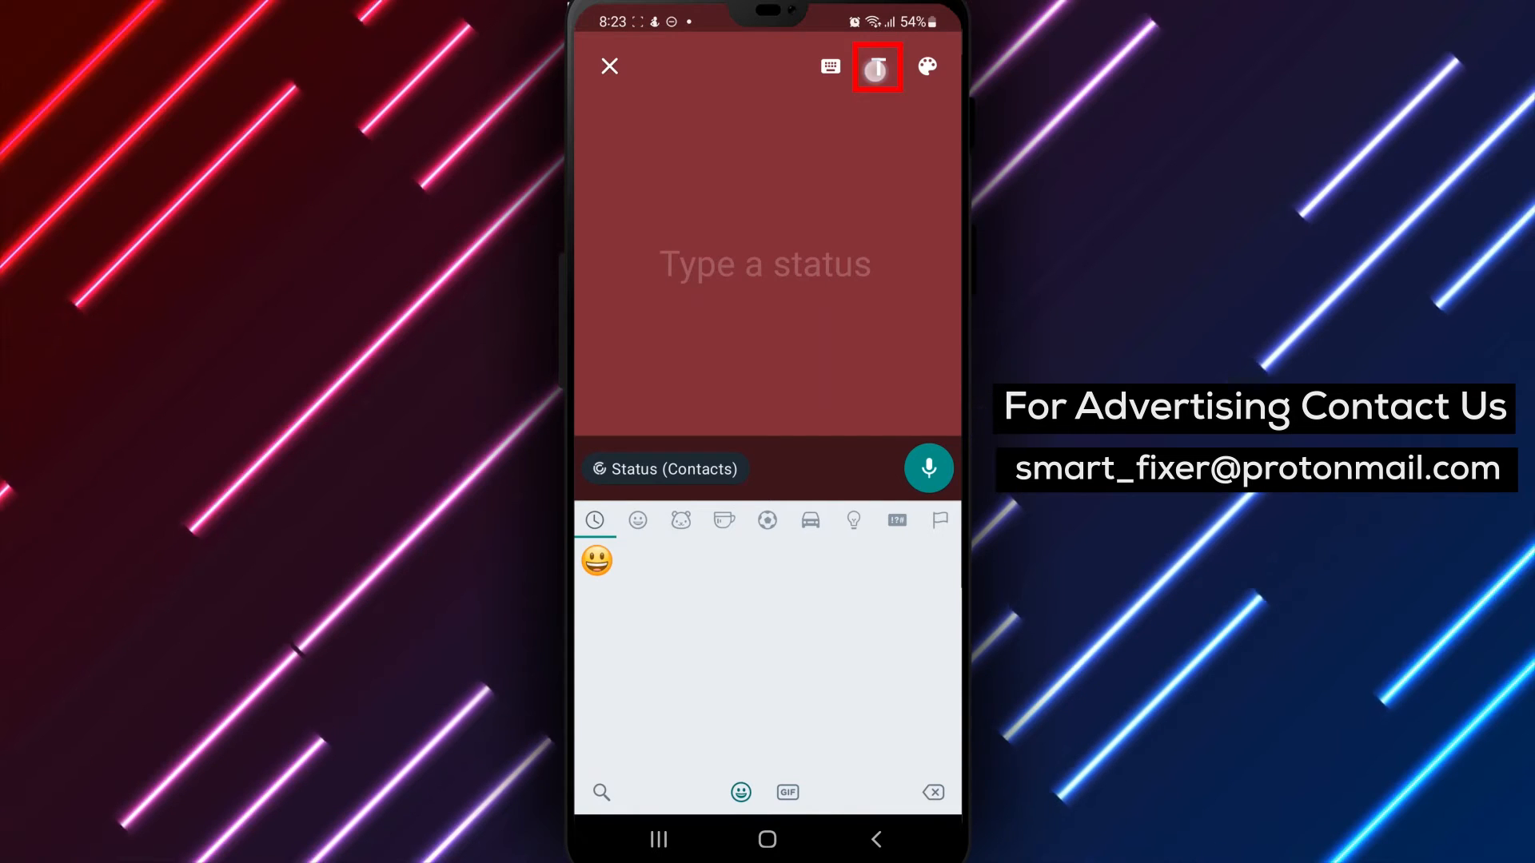
pyautogui.click(765, 263)
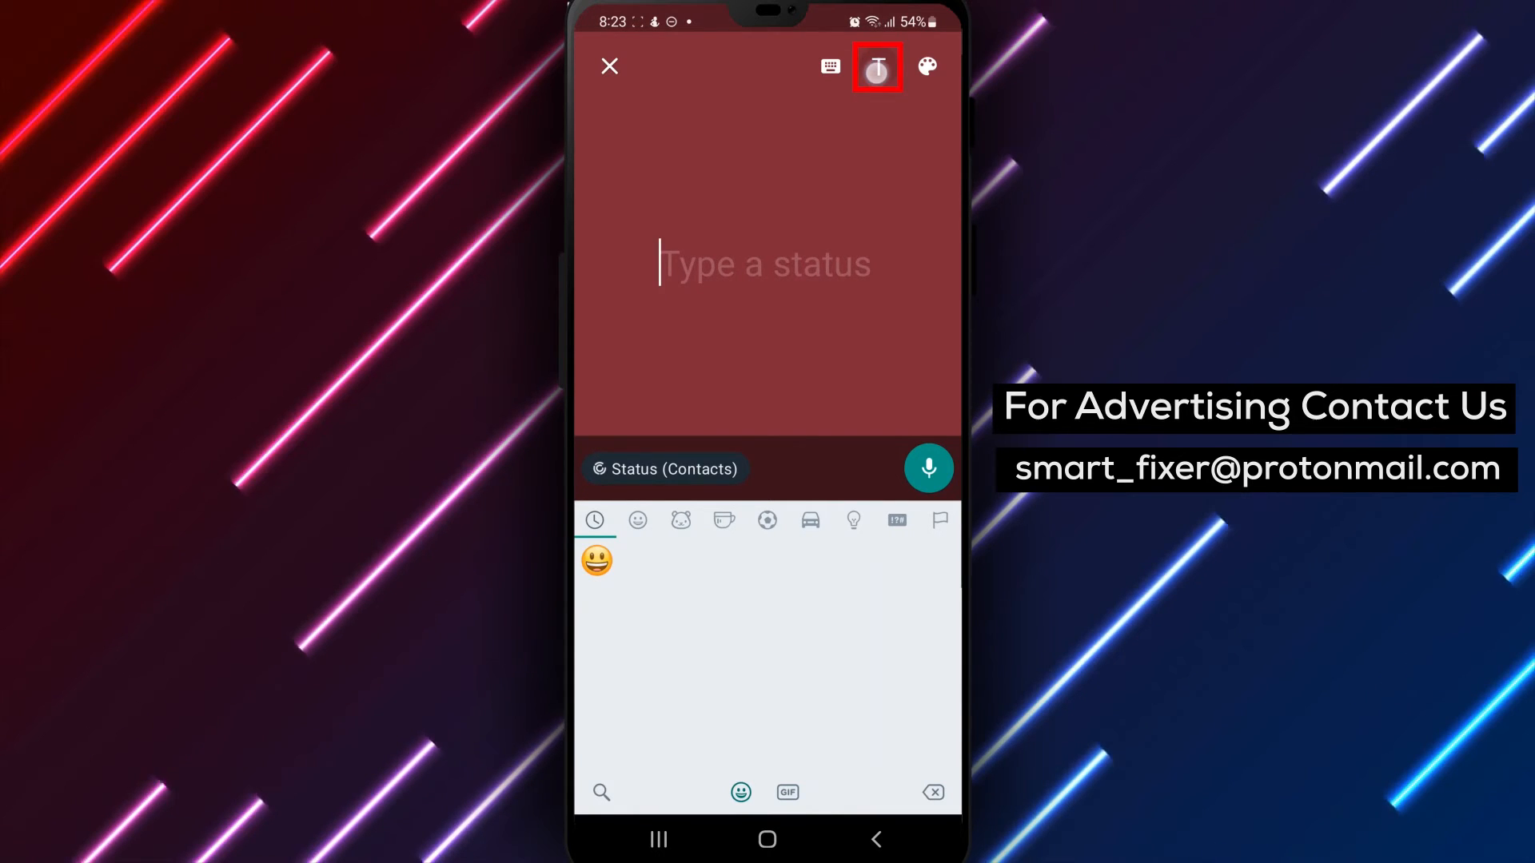
pyautogui.click(877, 67)
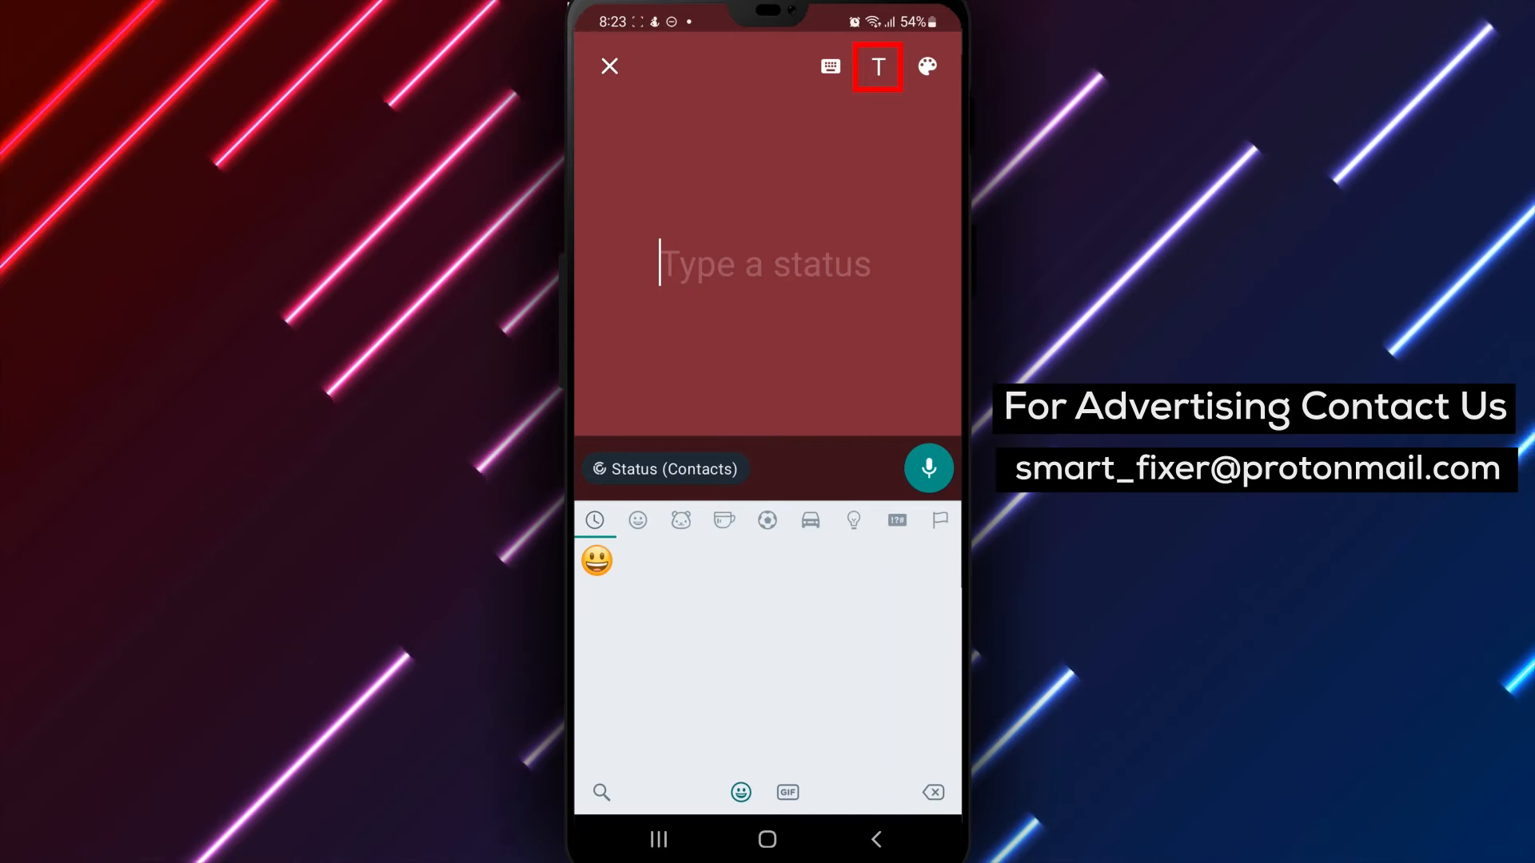
pyautogui.click(926, 65)
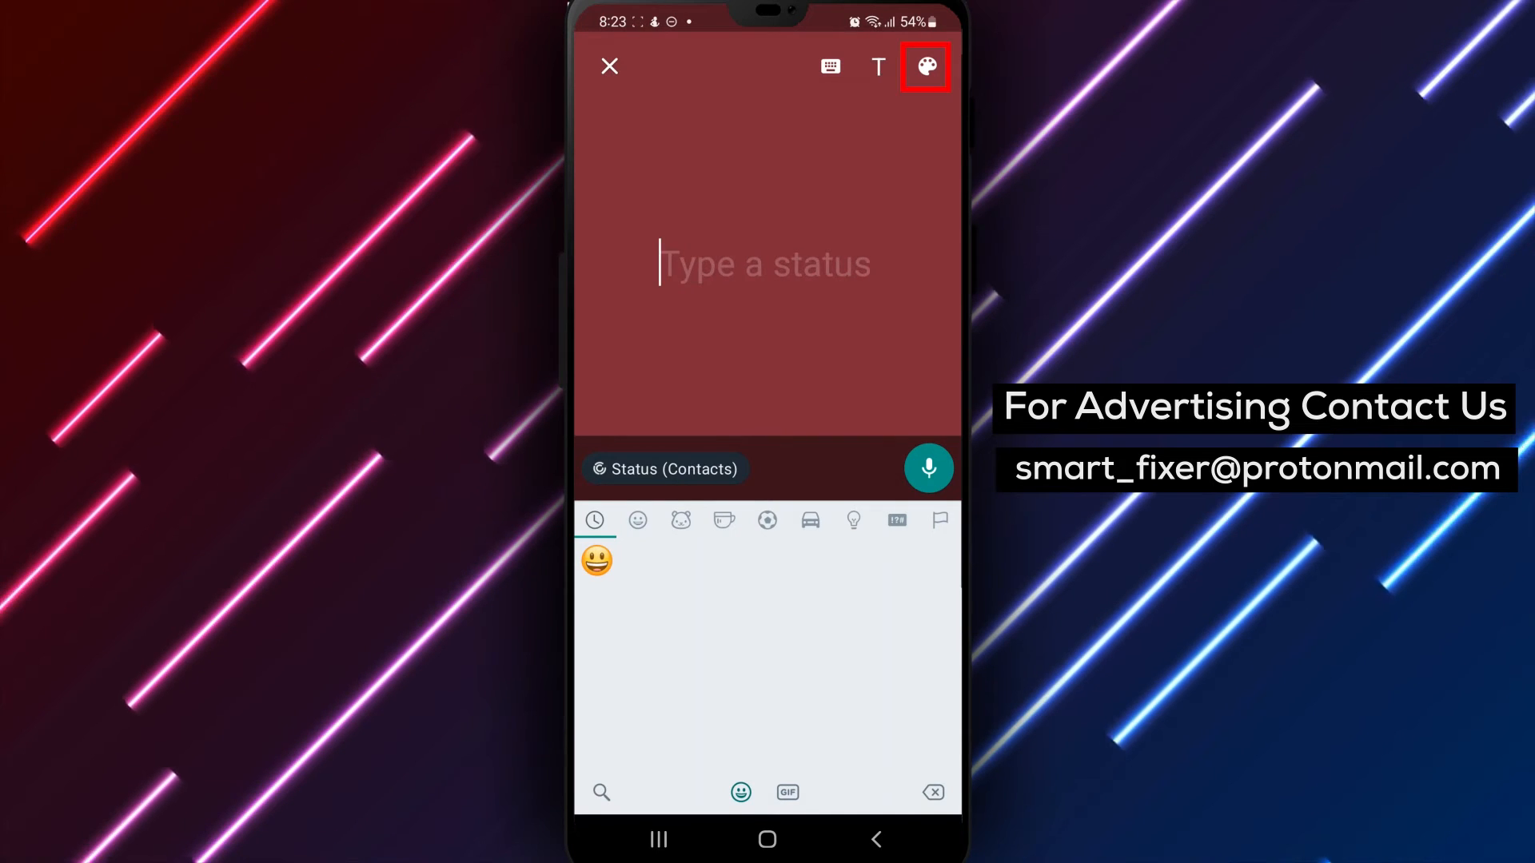
pyautogui.click(926, 65)
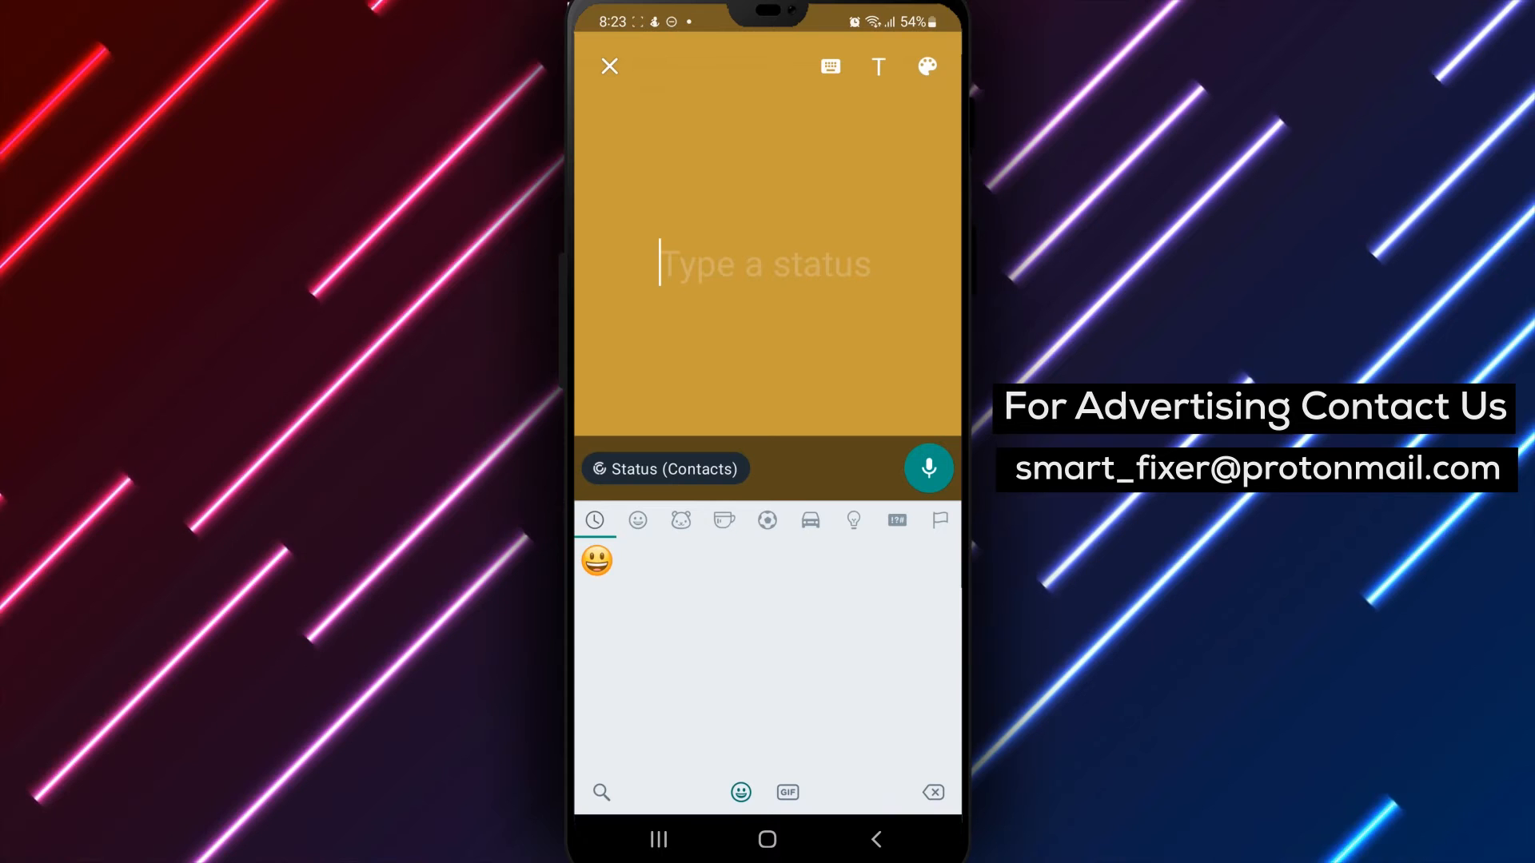
pyautogui.click(609, 67)
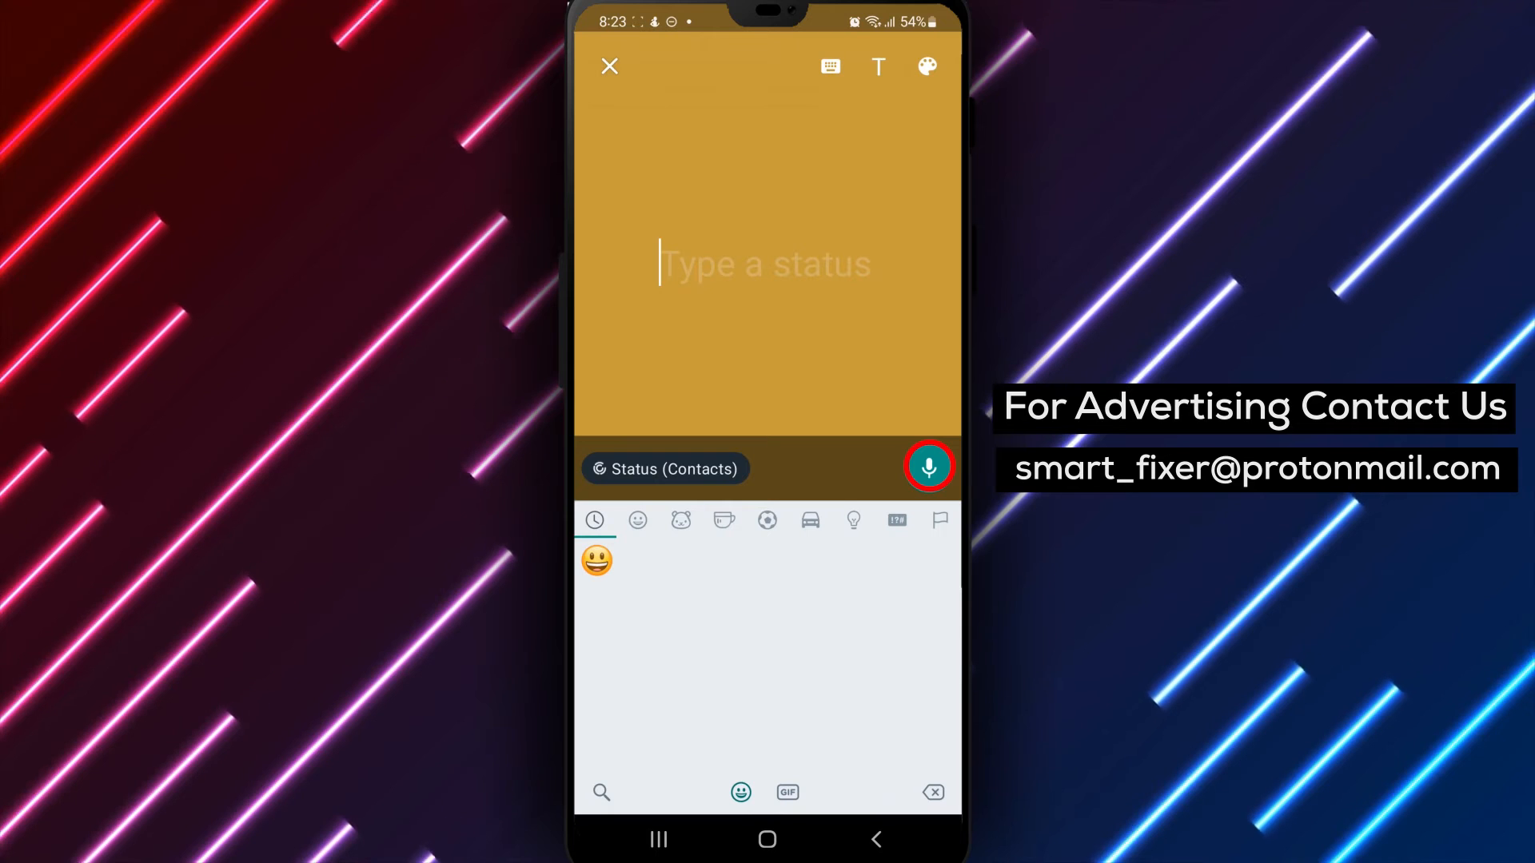
# Discard the unfinished text status draft and return to the Status page
pyautogui.click(927, 467)
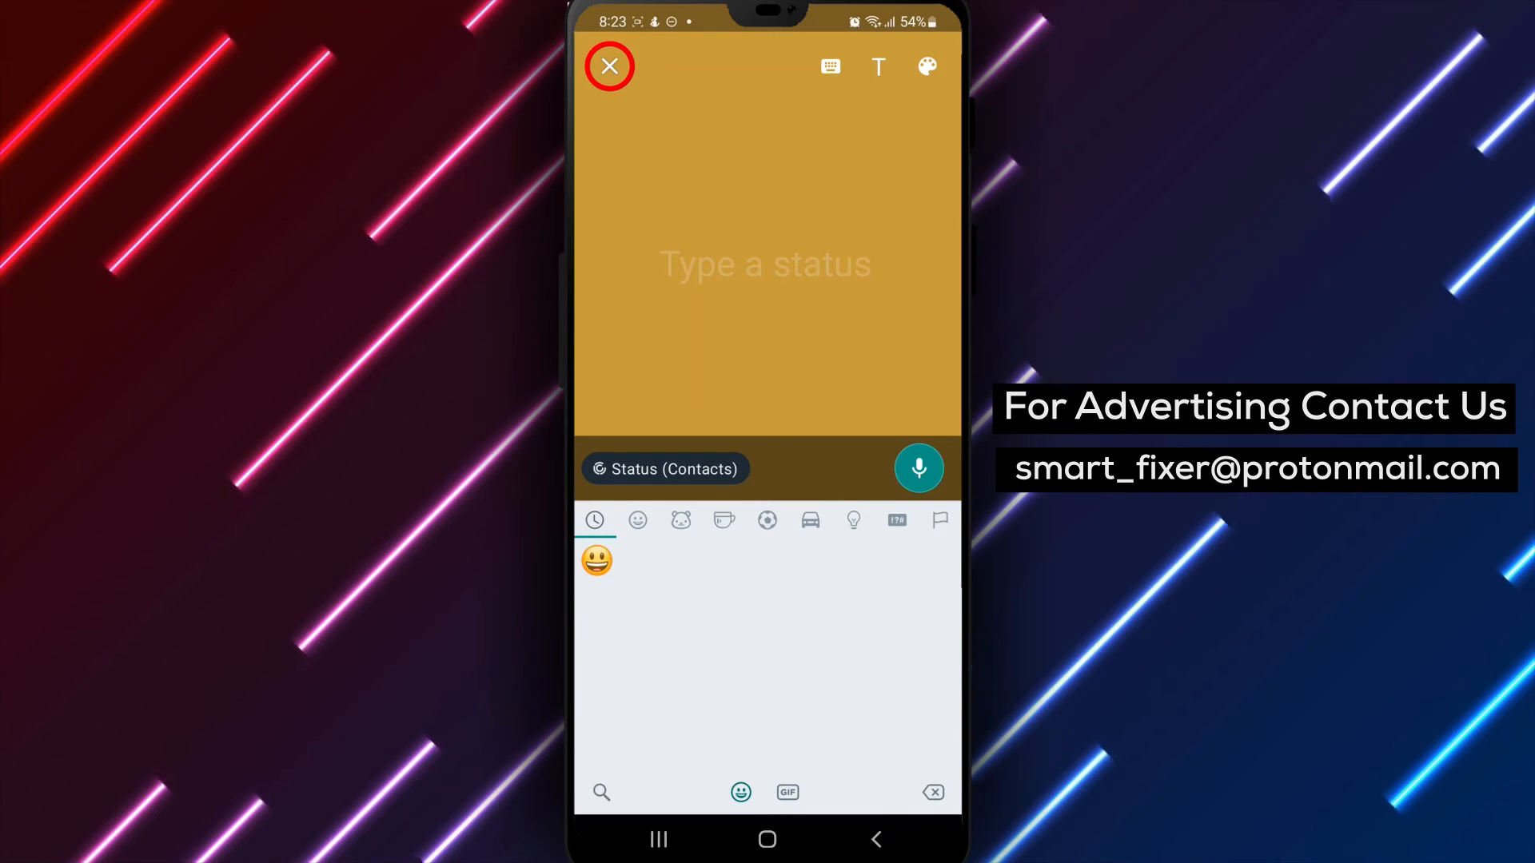
pyautogui.click(609, 66)
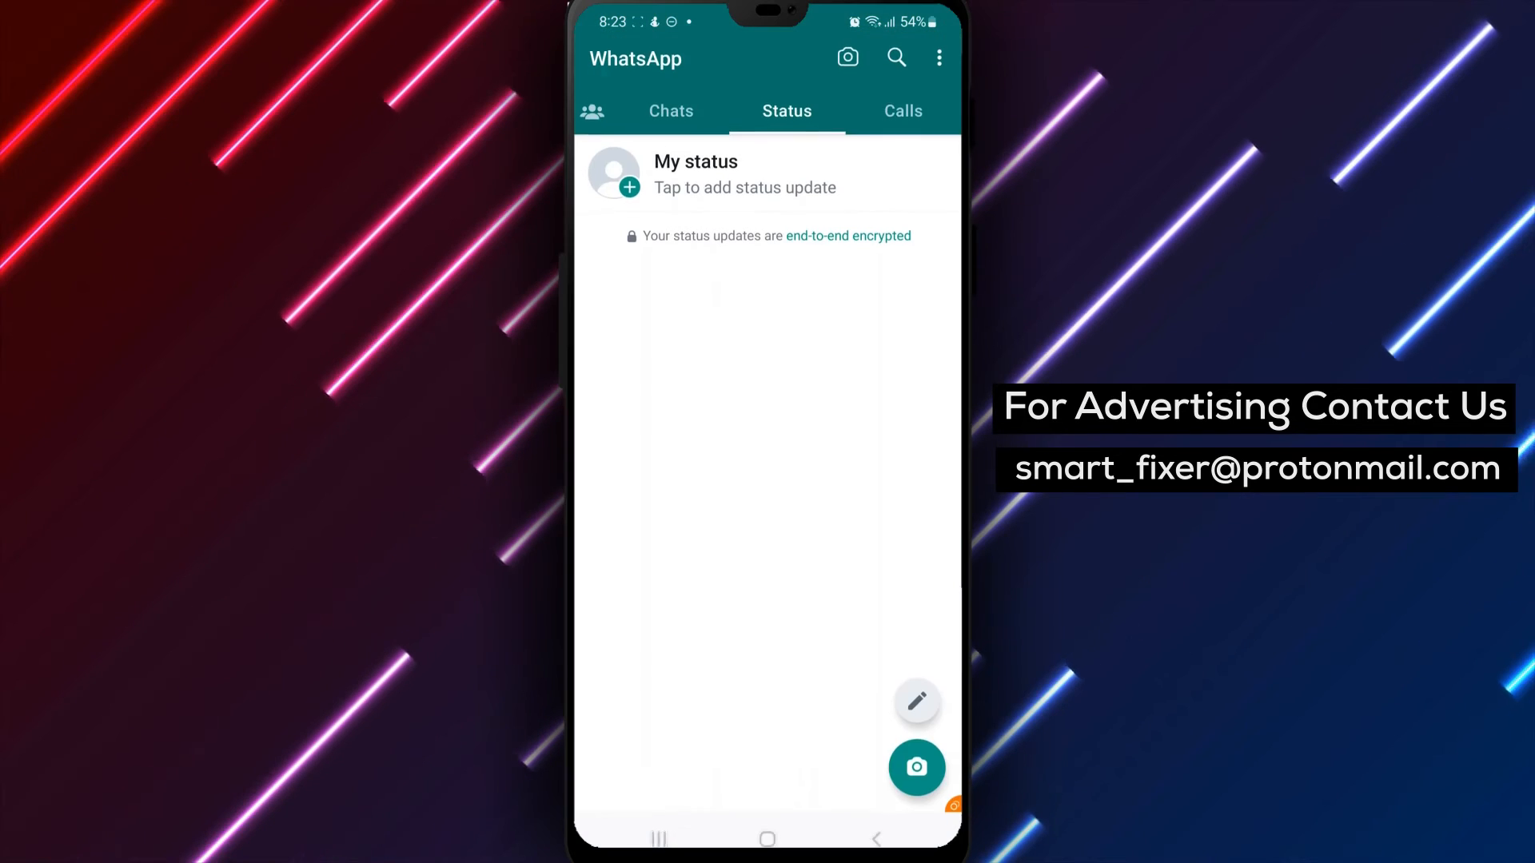
pyautogui.click(916, 767)
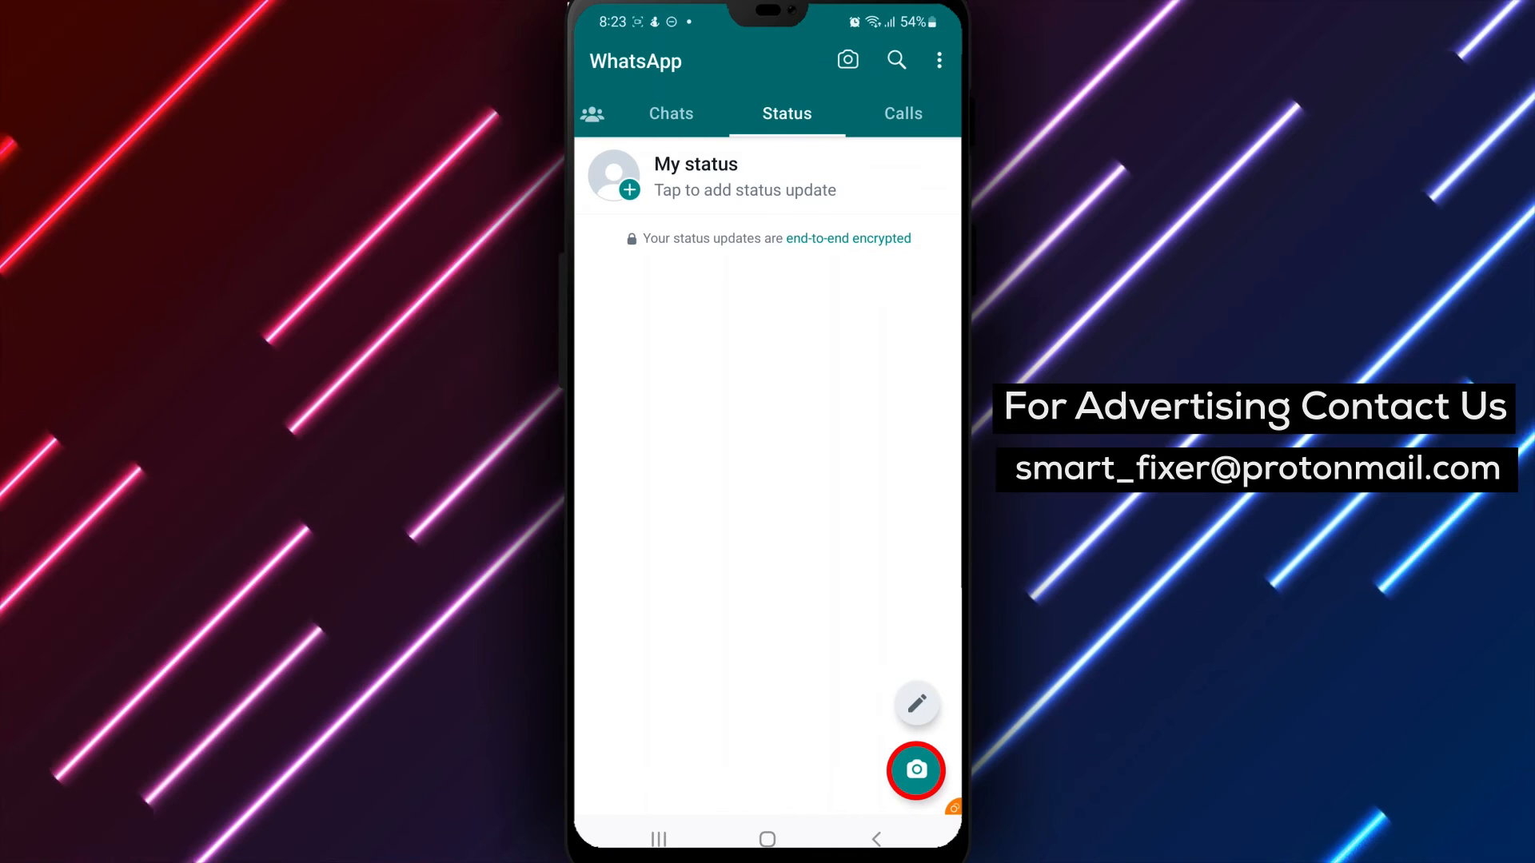
# Capture a photo with the status camera and post it under My status
pyautogui.click(915, 769)
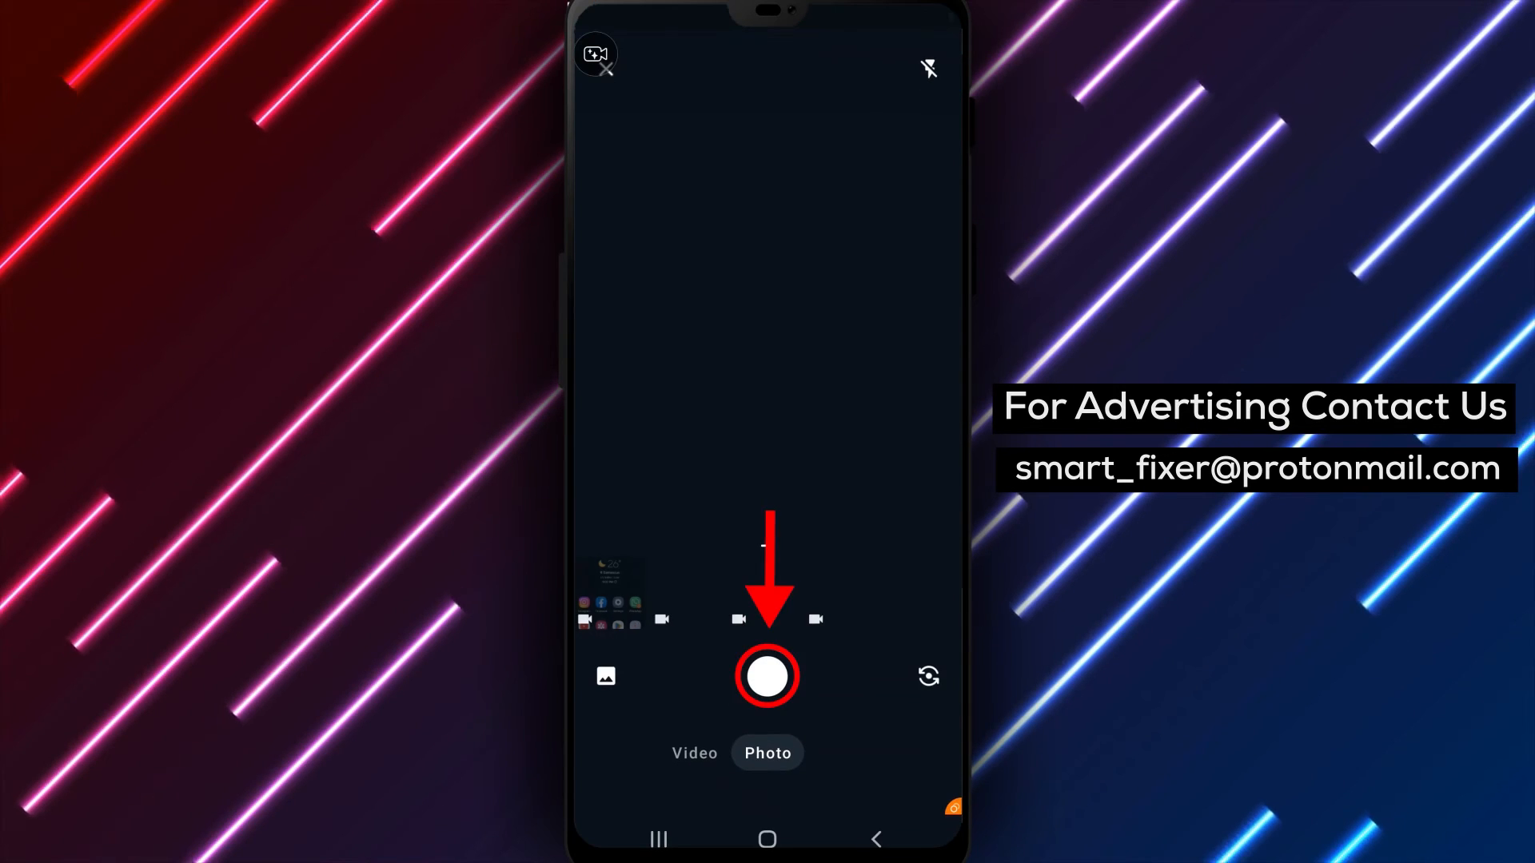
pyautogui.click(765, 675)
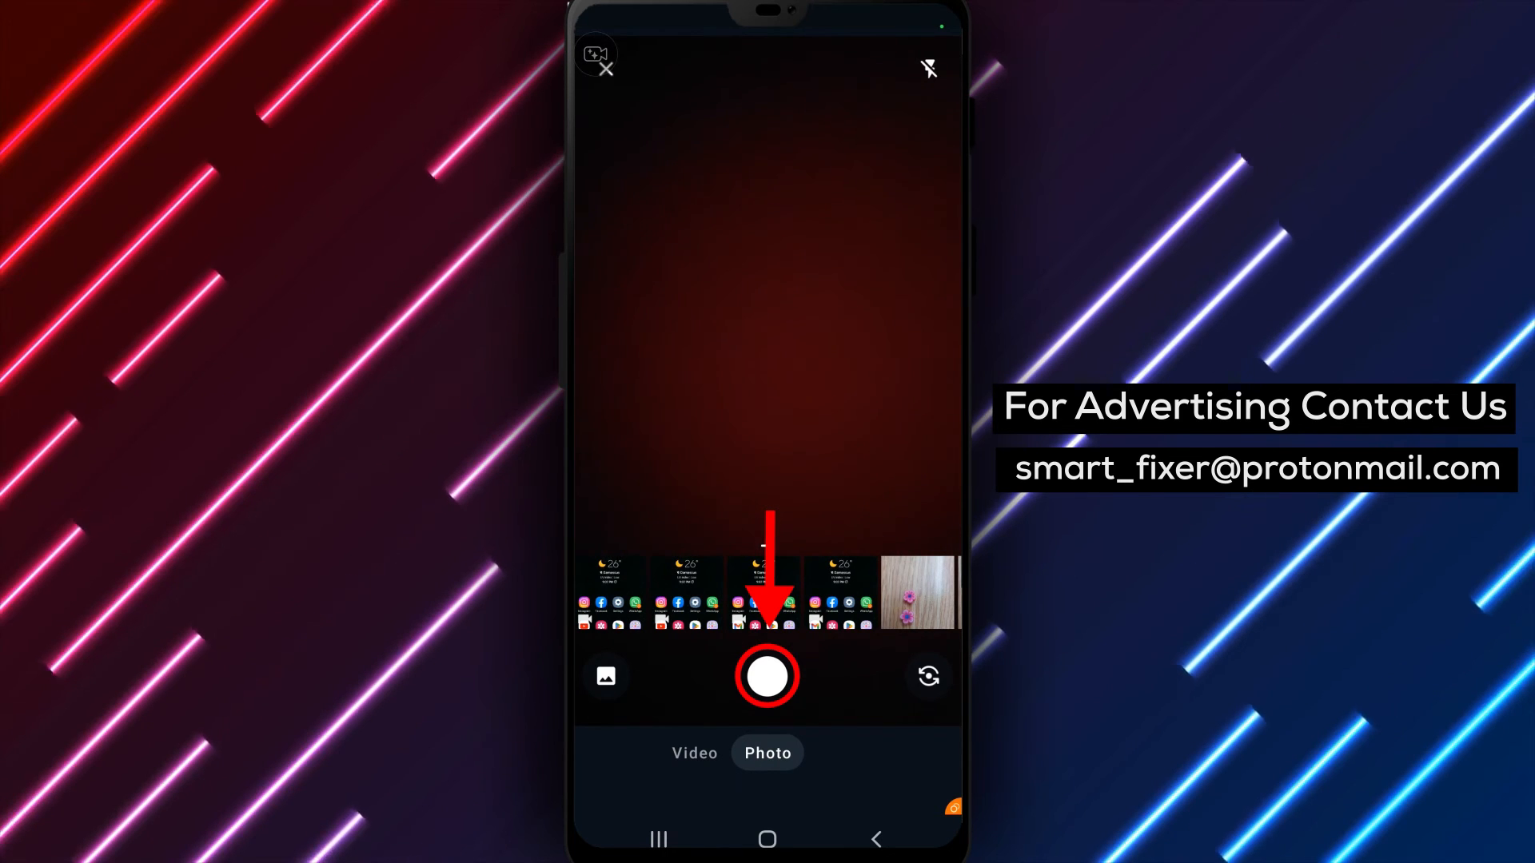
pyautogui.click(766, 675)
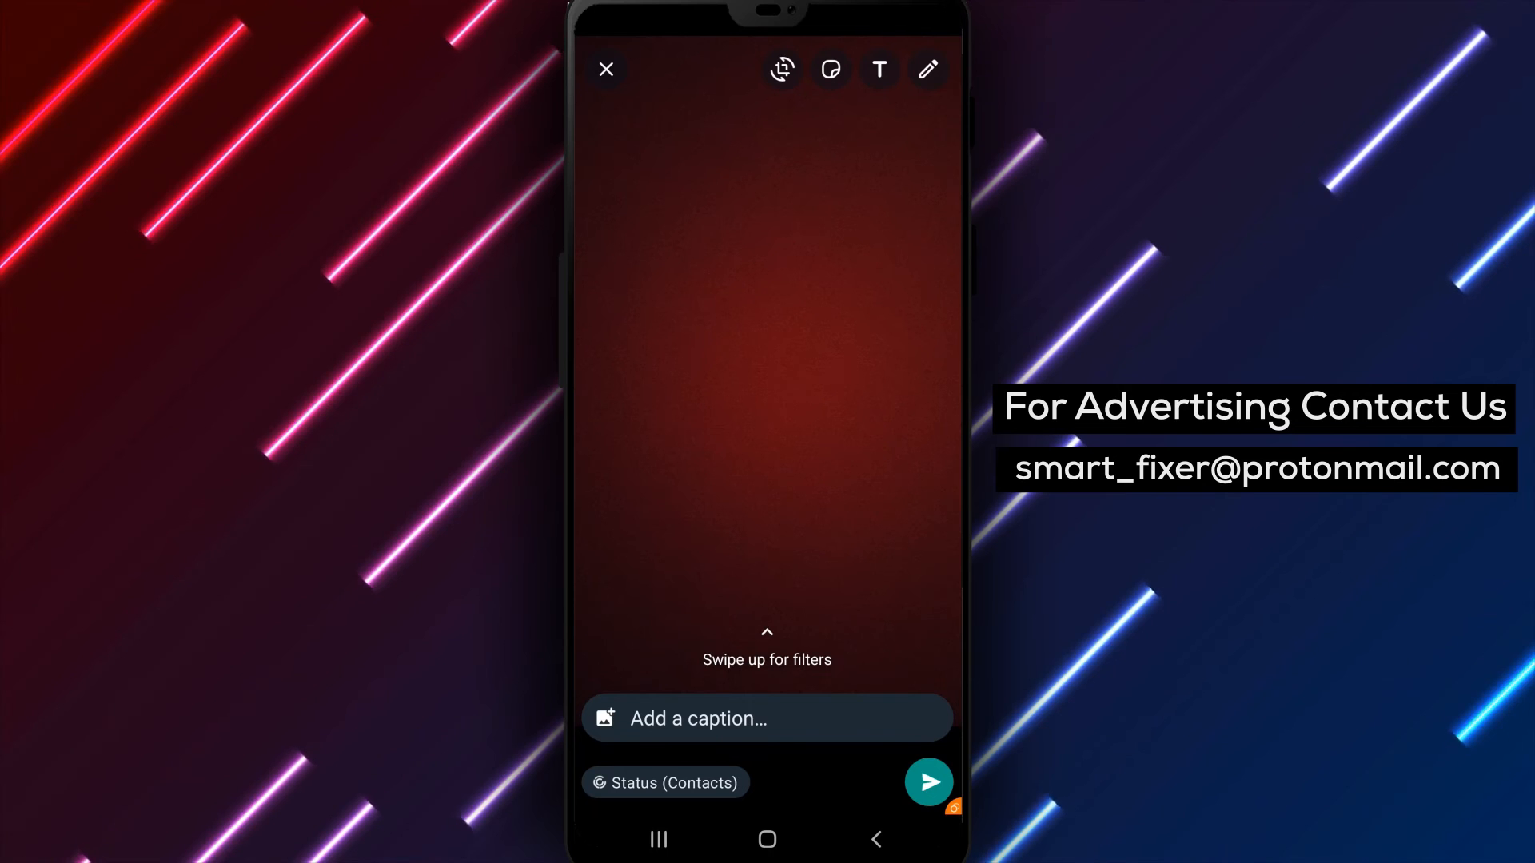
pyautogui.click(927, 782)
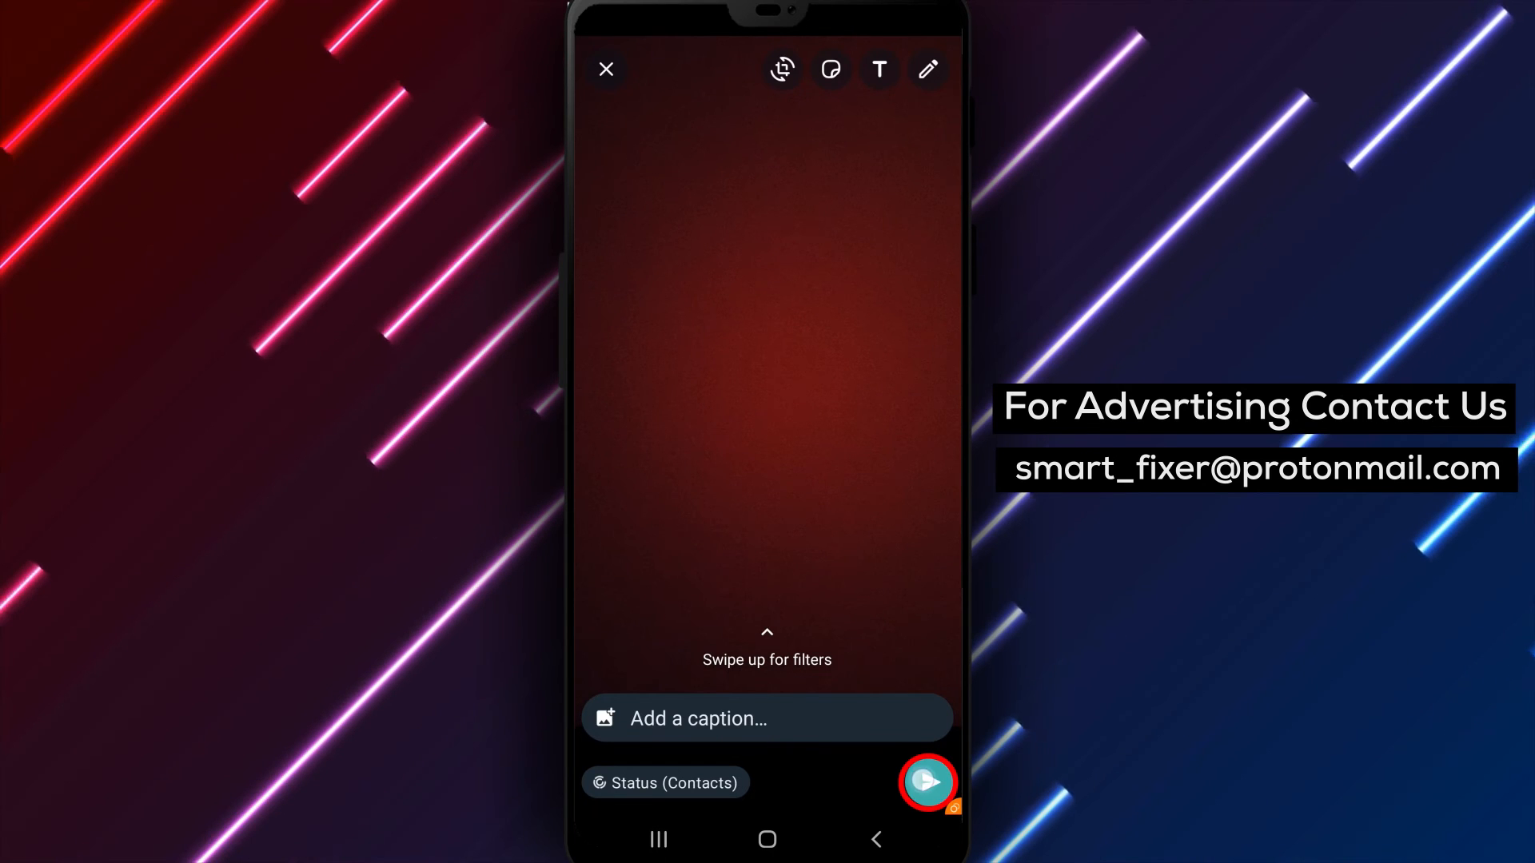
pyautogui.click(924, 781)
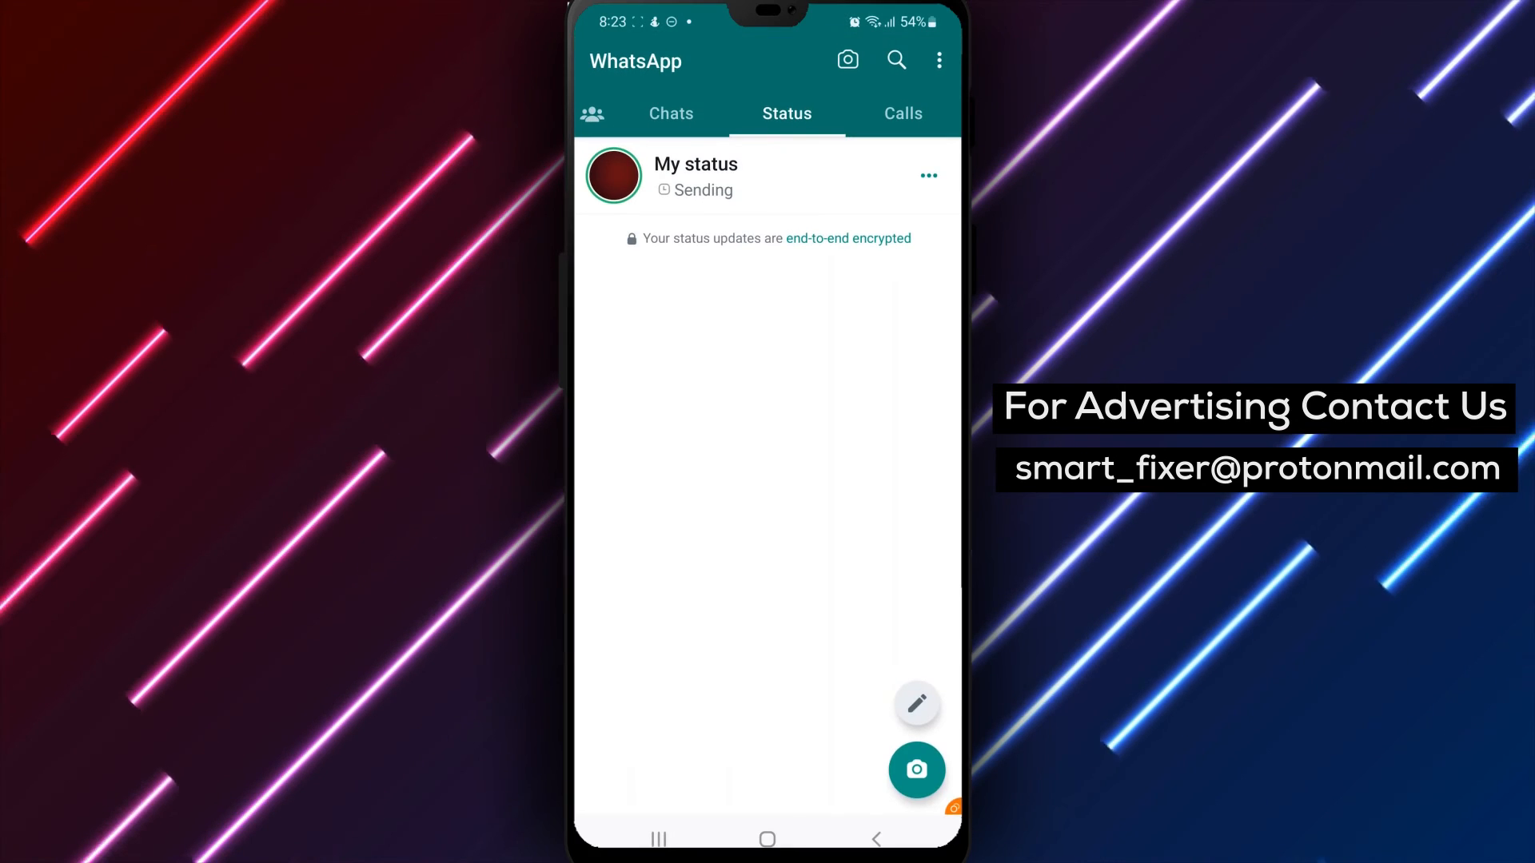